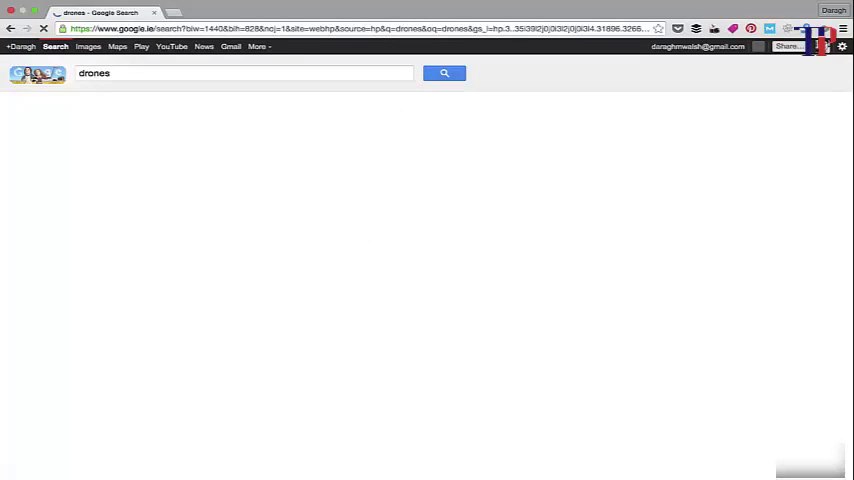
# Turn on MozBar for the 'drones' results and scroll through each result's PA/DA metrics
pyautogui.click(444, 72)
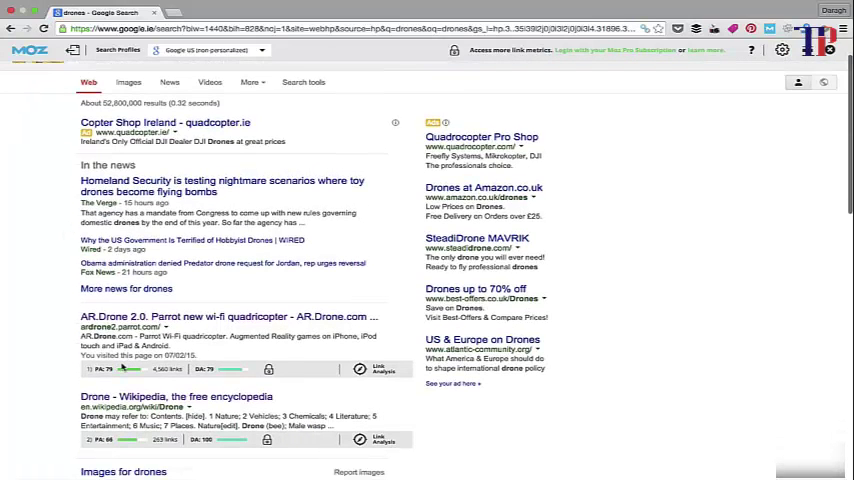
pyautogui.moveTo(284, 360)
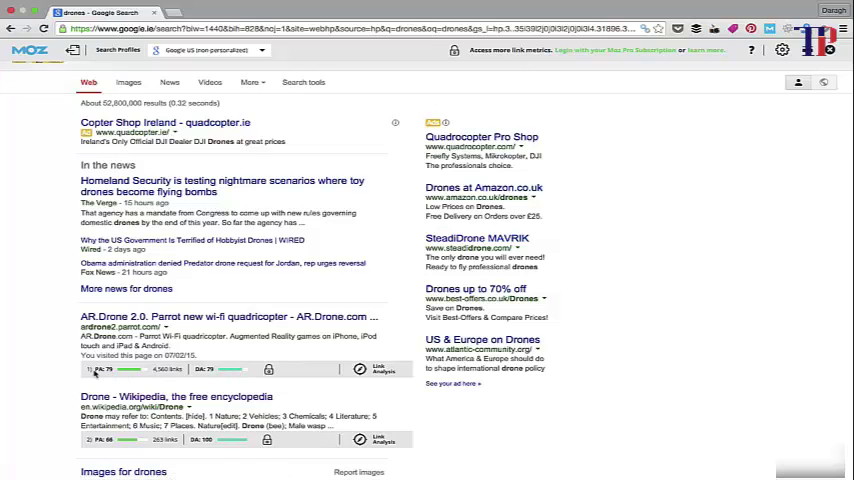
pyautogui.scroll(-3)
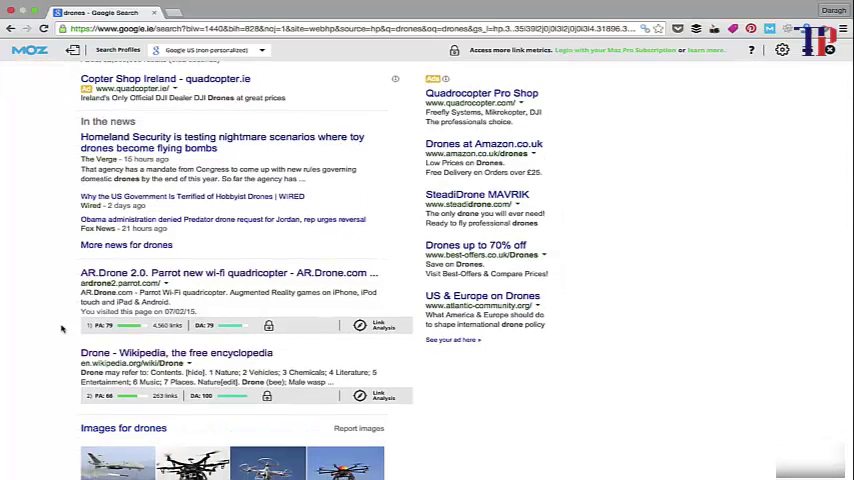
pyautogui.scroll(-3)
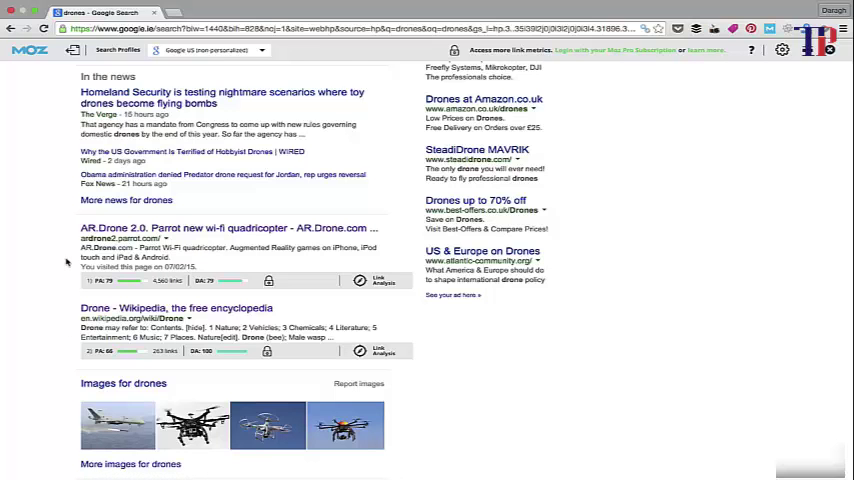
pyautogui.scroll(-3)
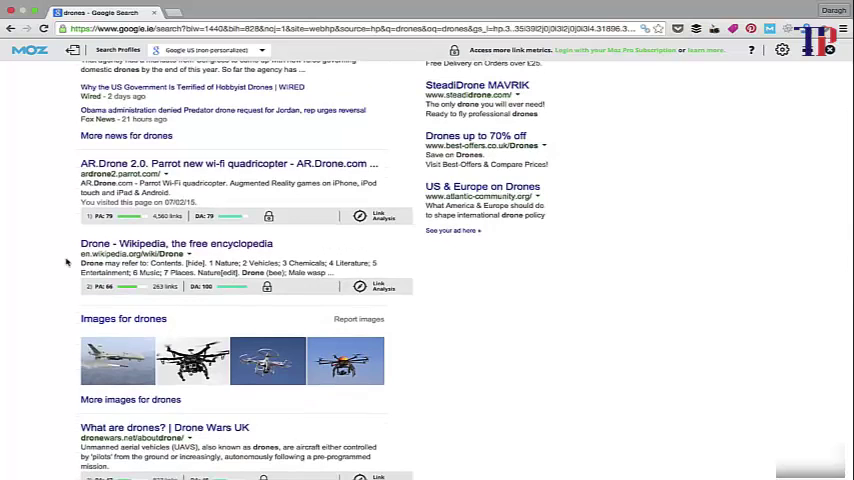
pyautogui.scroll(-3)
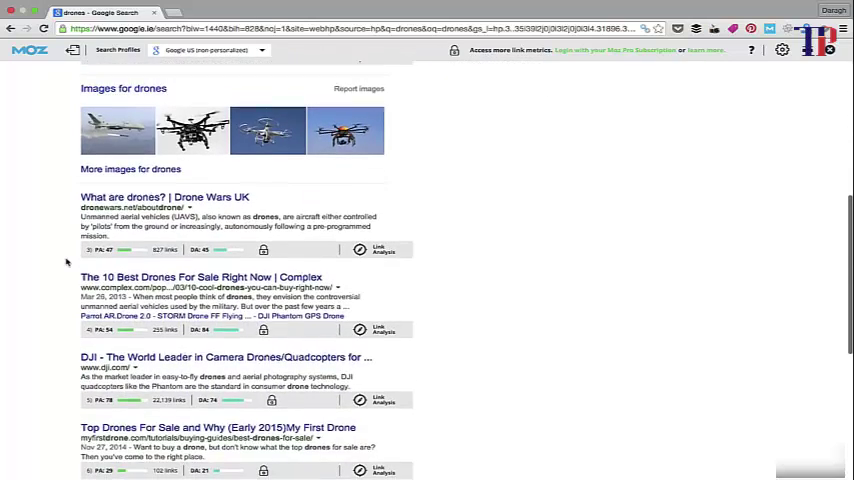
pyautogui.scroll(-3)
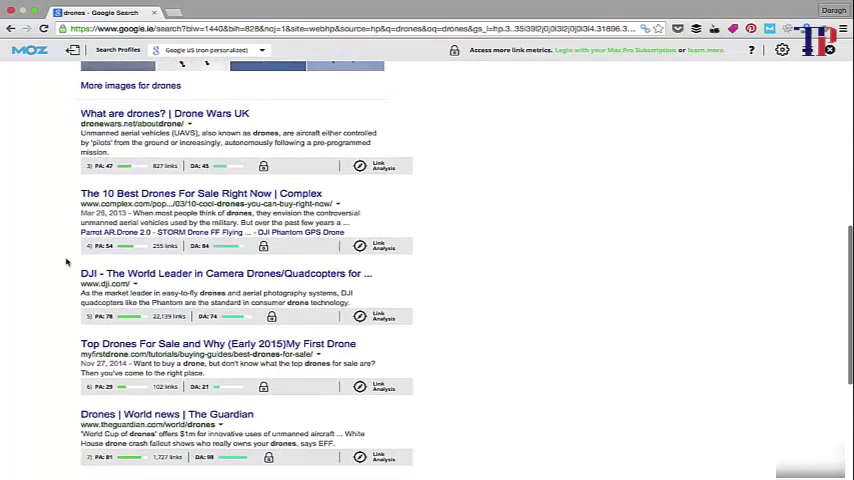
pyautogui.scroll(-3)
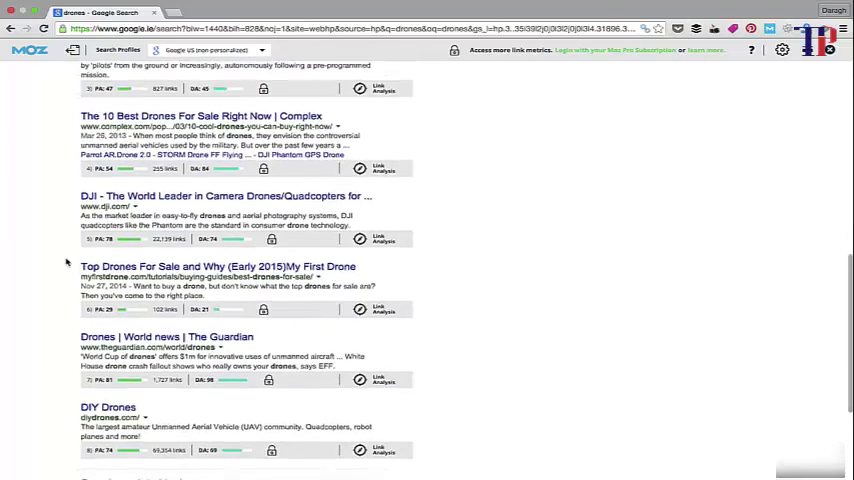
pyautogui.scroll(-3)
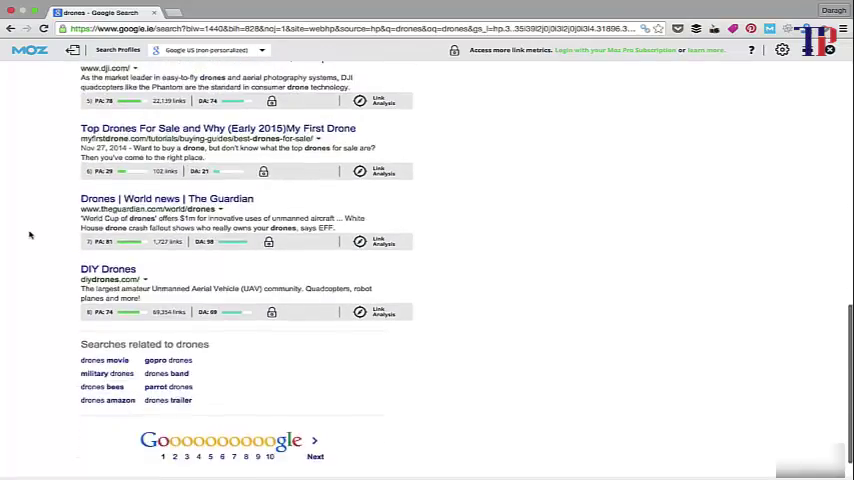
pyautogui.scroll(3)
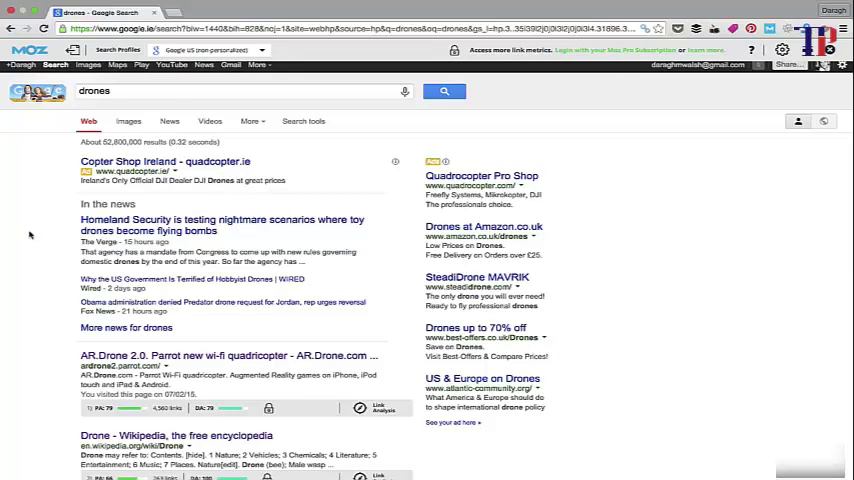
pyautogui.scroll(-3)
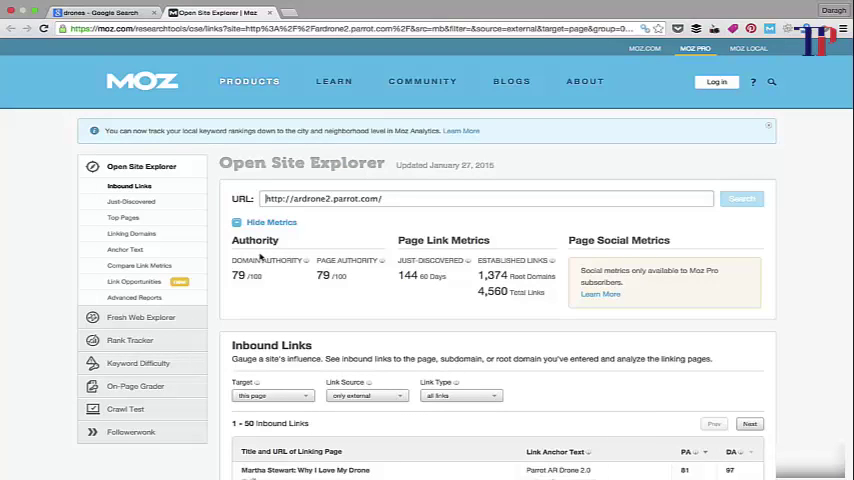
# Browse ardrone2.parrot.com's inbound links, including anchor text and authority scores, and page forward
pyautogui.scroll(-3)
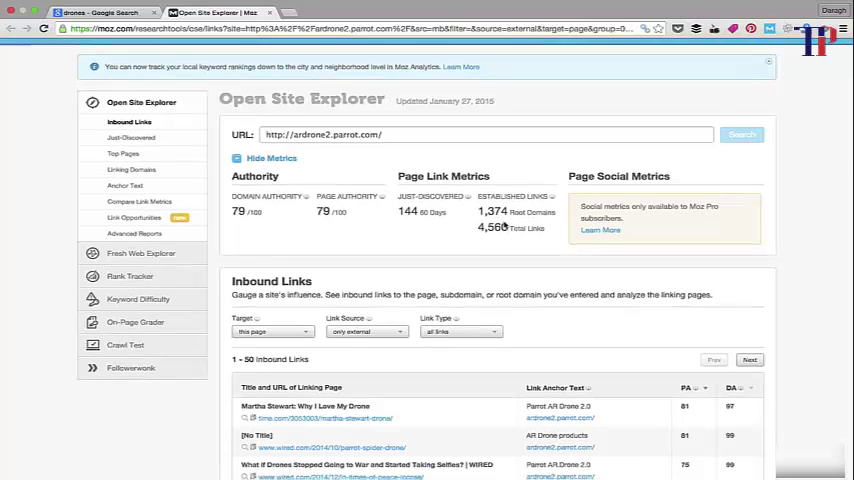
pyautogui.scroll(-3)
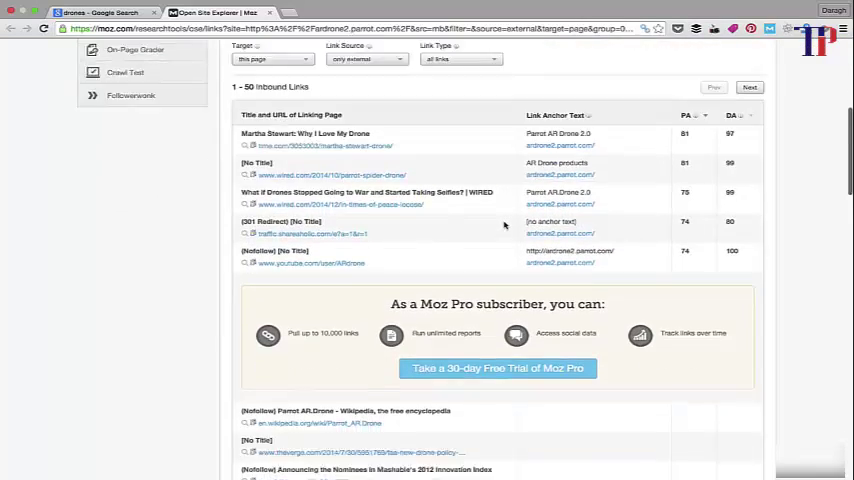
pyautogui.scroll(-3)
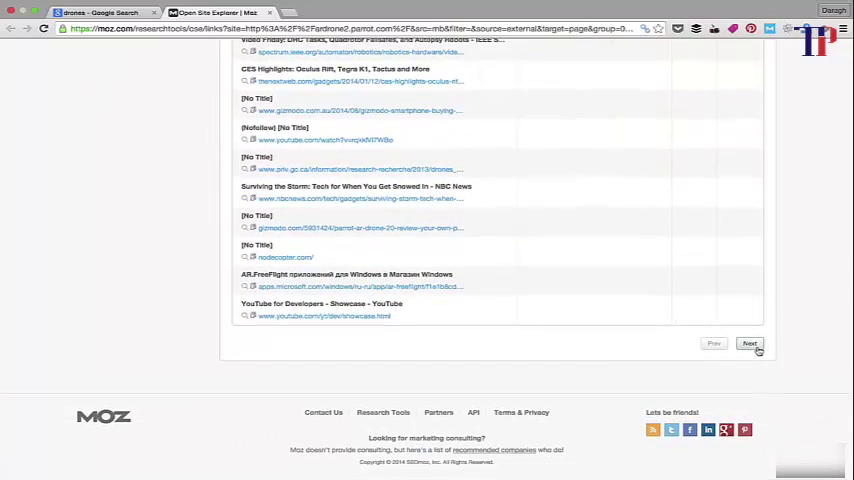
pyautogui.click(751, 344)
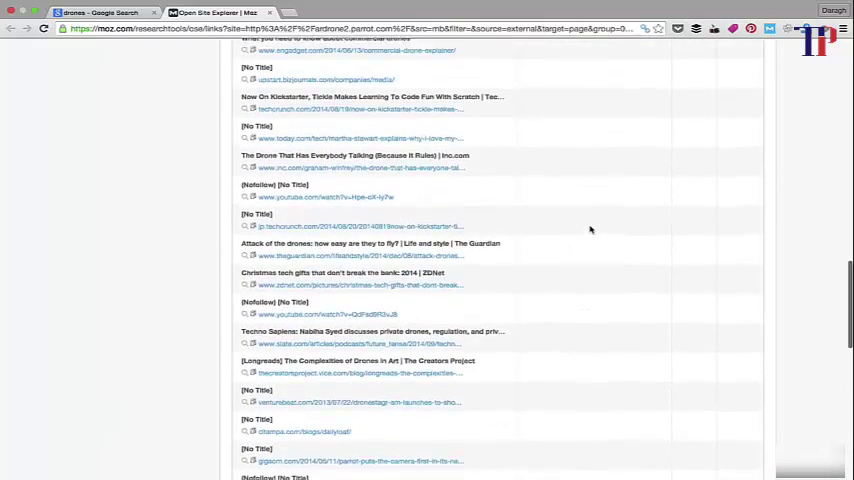
pyautogui.scroll(3)
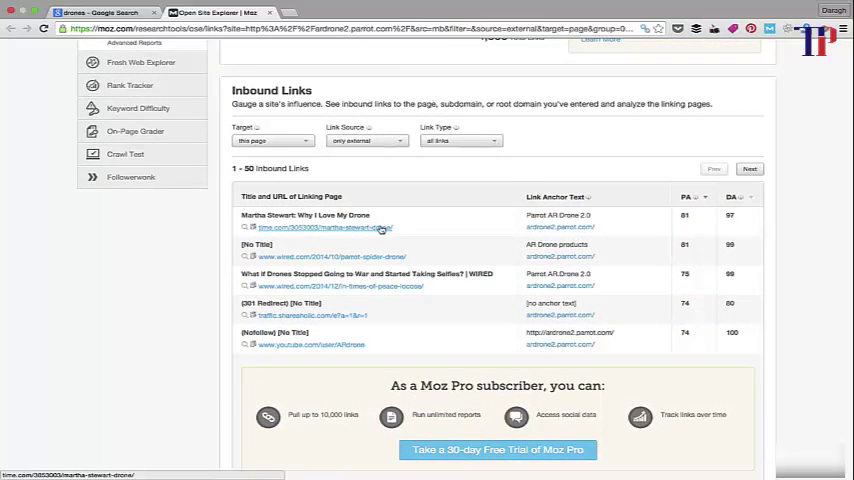
pyautogui.moveTo(377, 227)
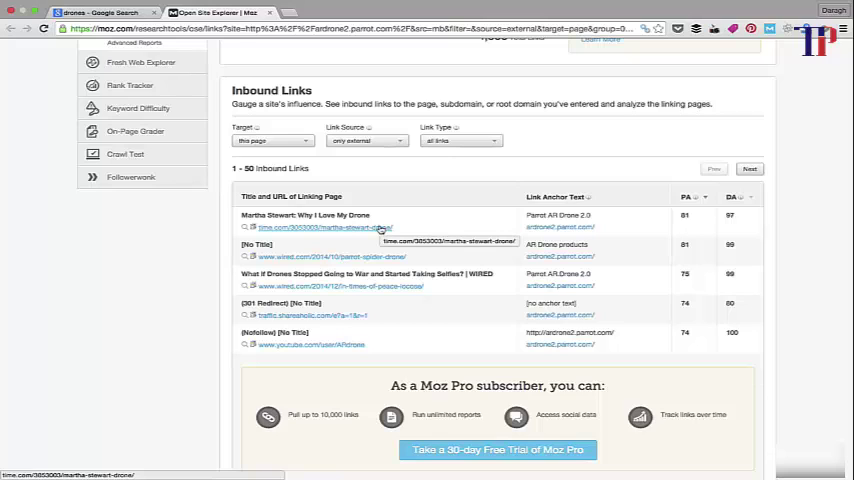
pyautogui.moveTo(587, 210)
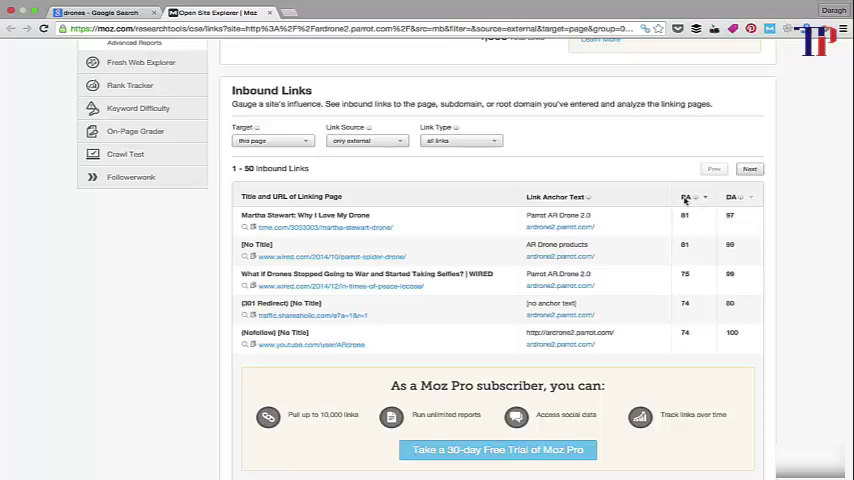
pyautogui.moveTo(737, 197)
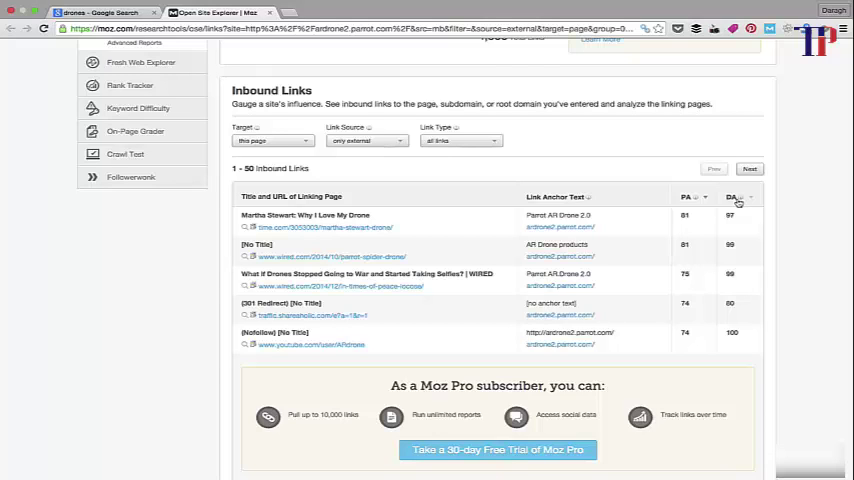
pyautogui.moveTo(526, 244)
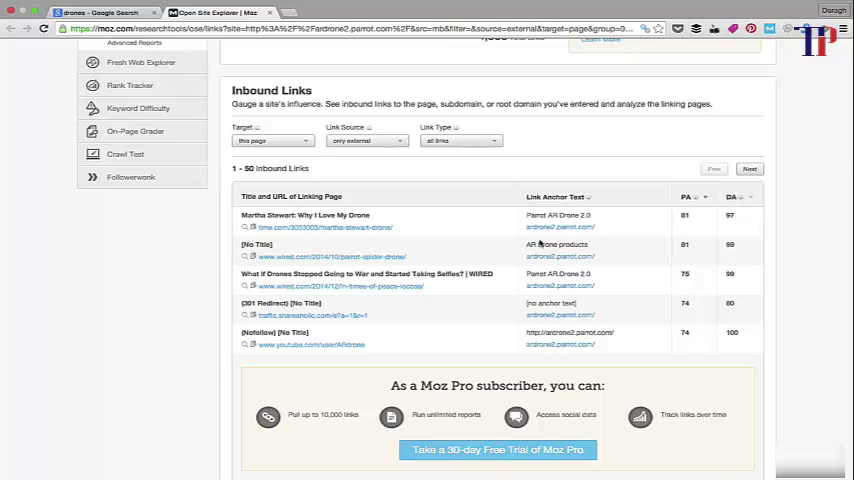
# Read TIME's 'Martha Stewart: Why I Love My Drone' down to the Parrot AR Drone 2.0 link, then open a new tab
pyautogui.click(302, 226)
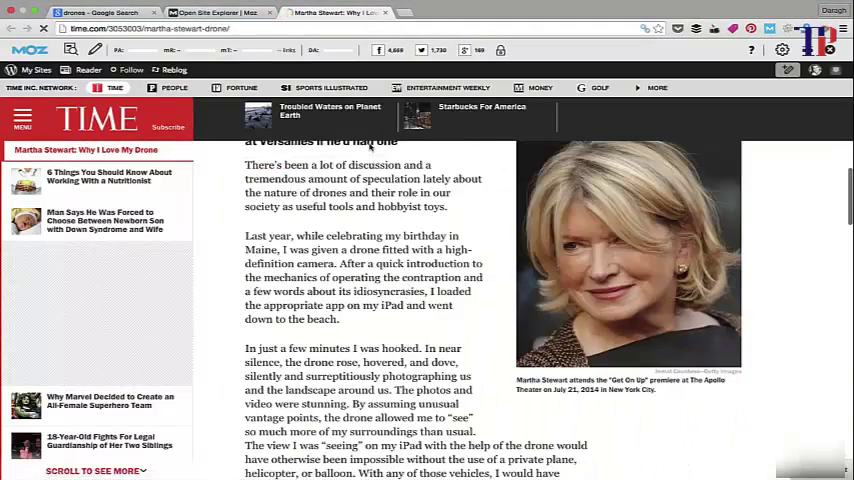
pyautogui.scroll(-3)
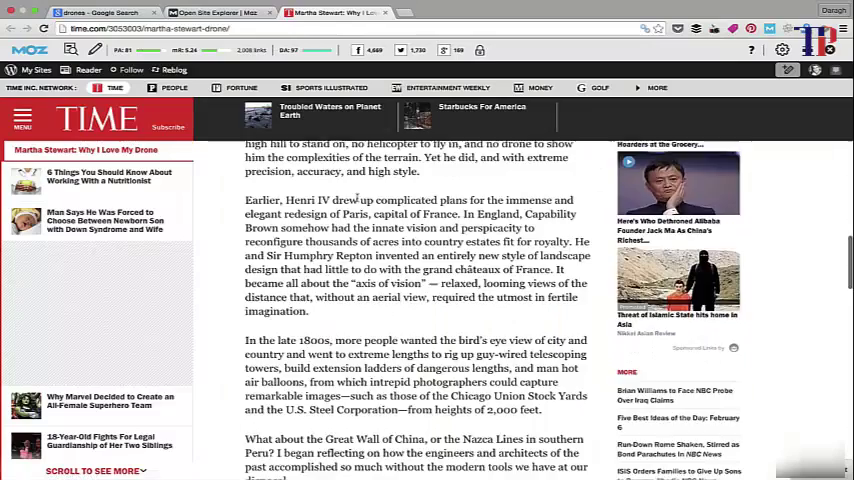
pyautogui.scroll(-3)
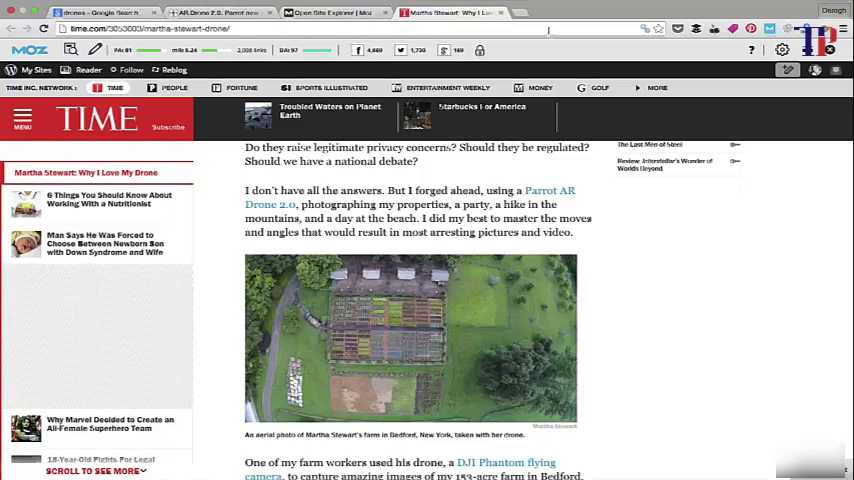
pyautogui.click(549, 12)
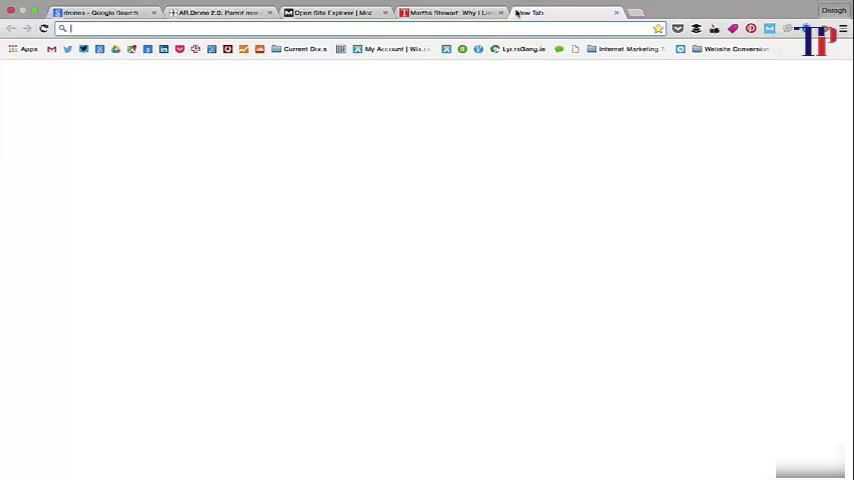
# Search for 'ahrefs' and open the Ahrefs site from the results
pyautogui.write('ahrefs&oq=ahrefs&aqs=chrome..69i57j0l5.1240j0j7&sourceid=chrome&es_sm=91&ie=UTF-8')
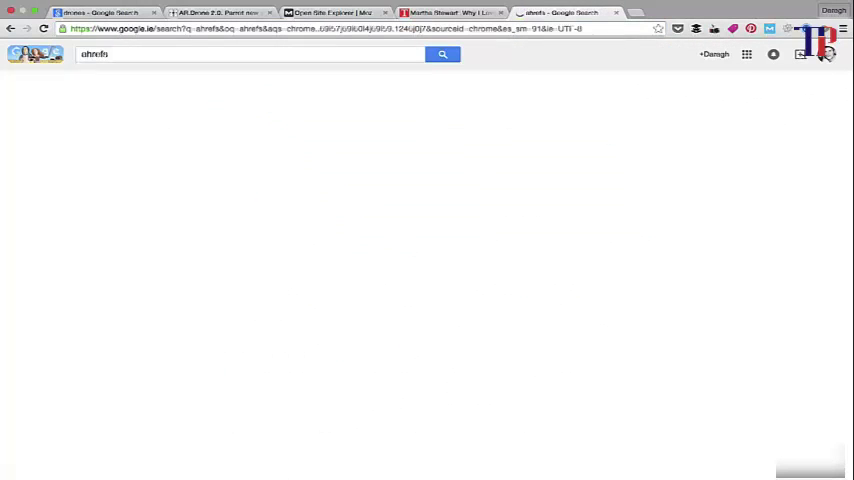
pyautogui.click(441, 54)
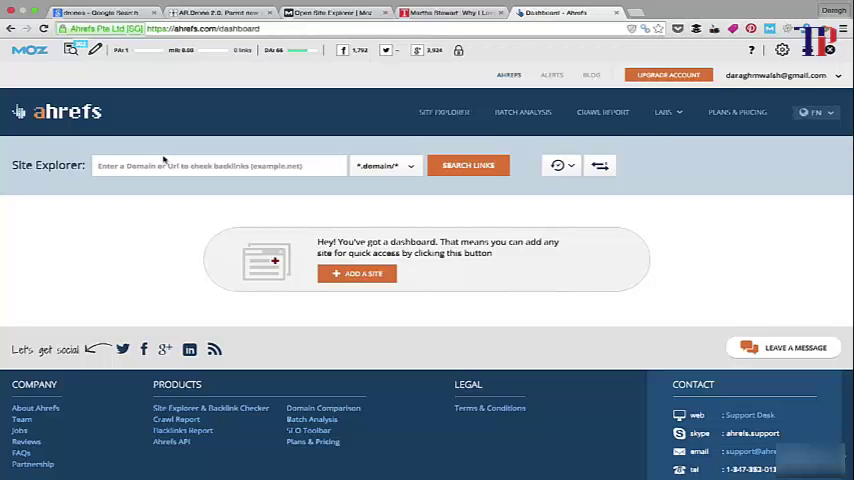
pyautogui.click(225, 11)
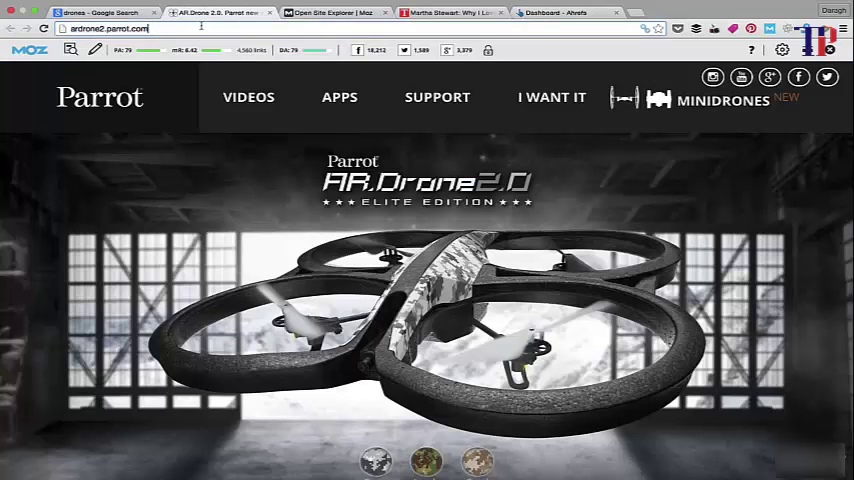
pyautogui.rightClick(113, 28)
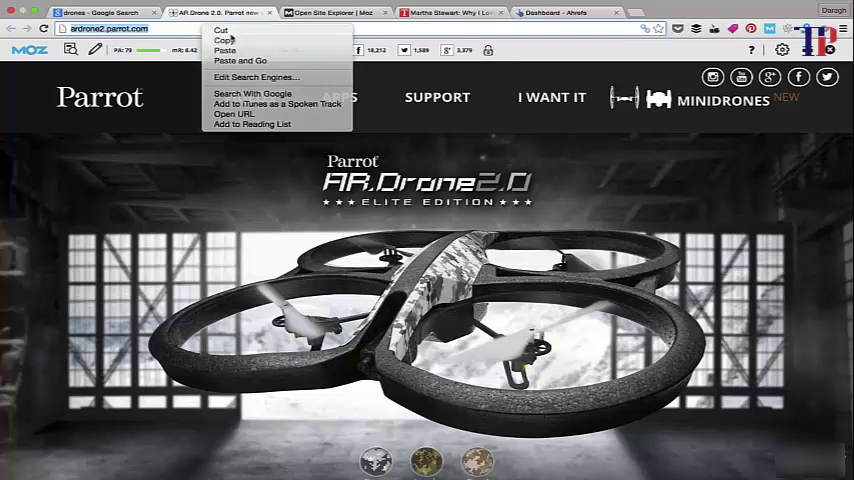
pyautogui.click(571, 11)
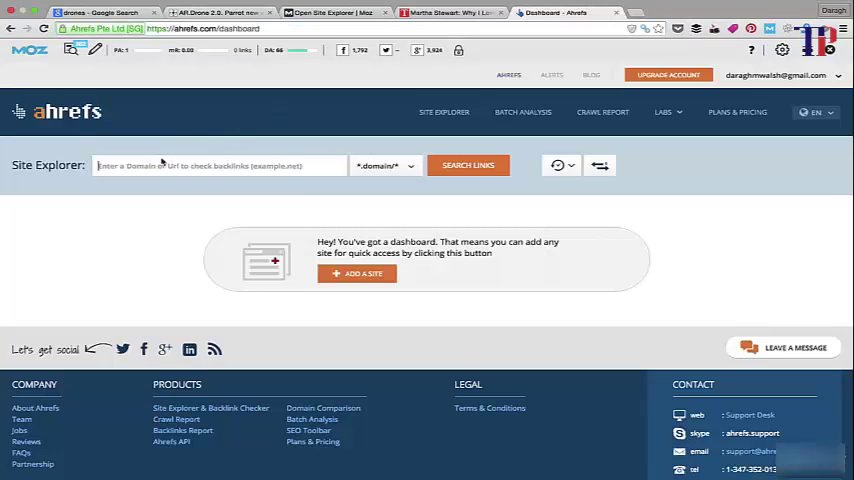
pyautogui.write('http://ardrone2.parrot.com/')
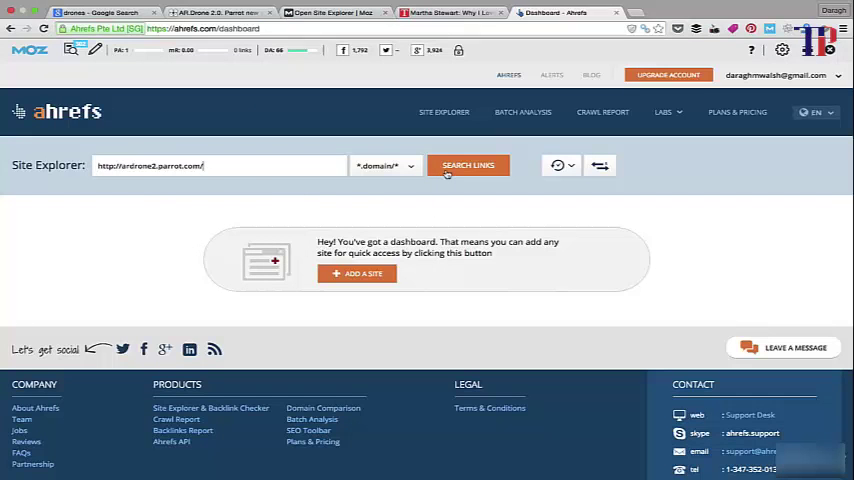
pyautogui.click(468, 165)
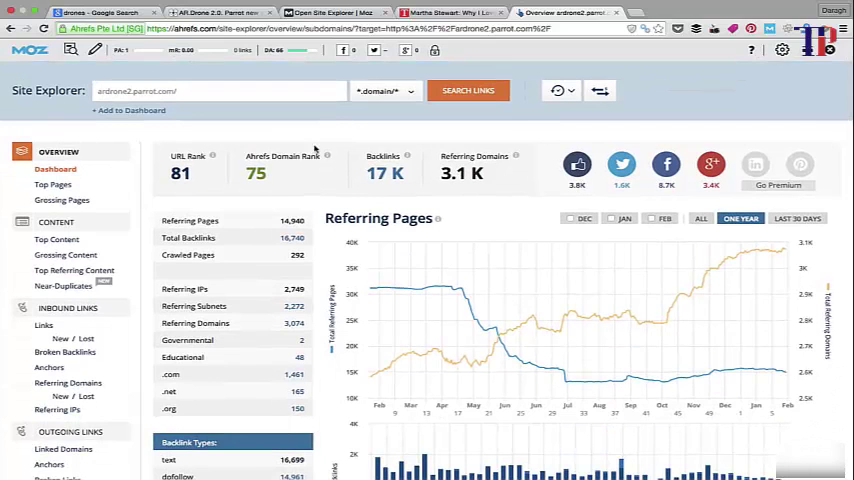
# Open Ahrefs' Inbound Links list of 16,742 backlinks and scroll through the table
pyautogui.scroll(-3)
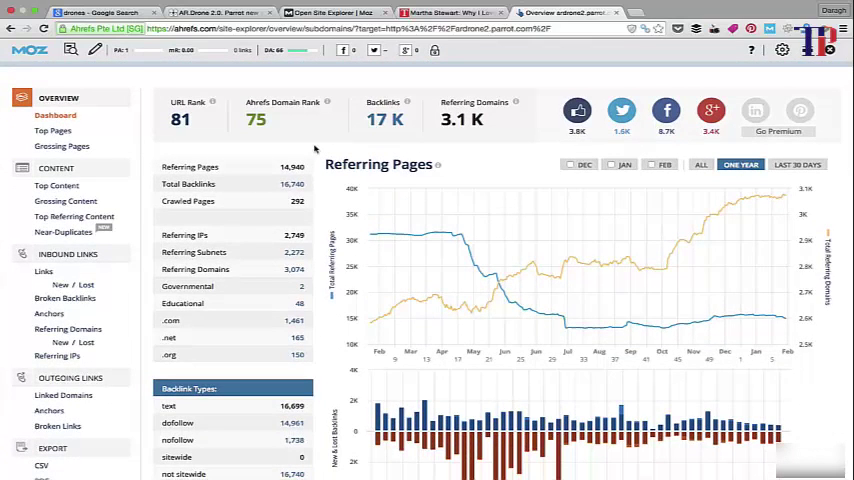
pyautogui.scroll(-3)
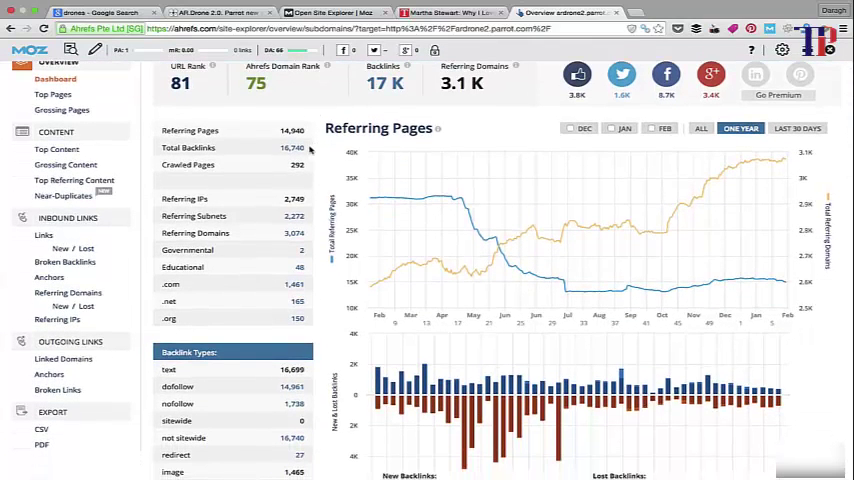
pyautogui.click(44, 234)
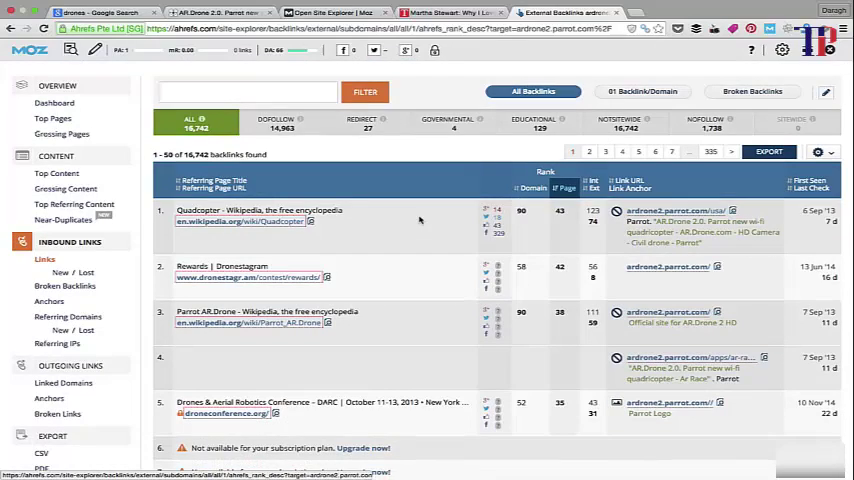
pyautogui.scroll(-3)
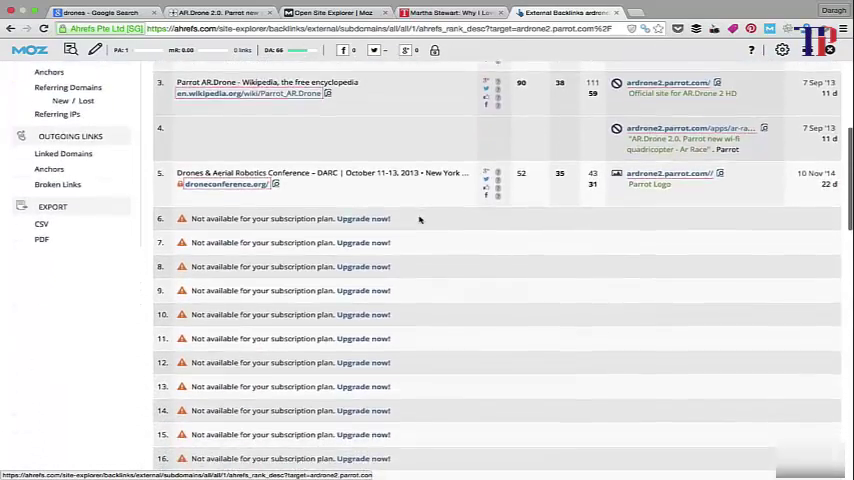
pyautogui.scroll(-3)
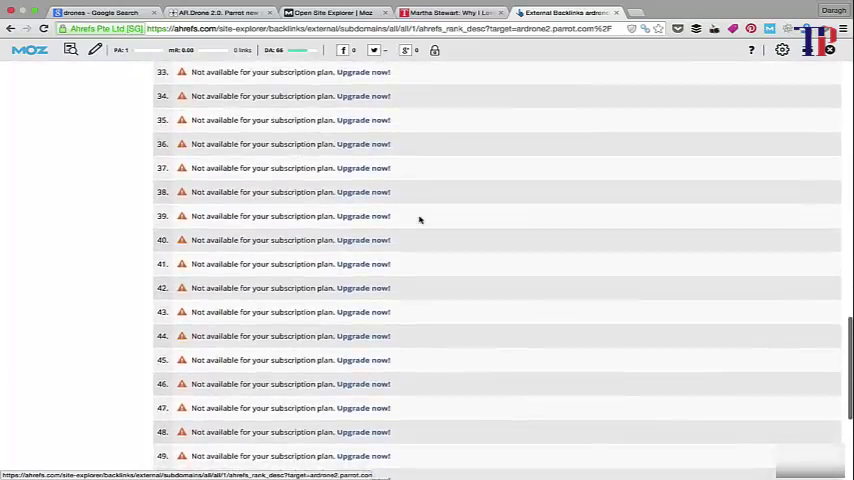
pyautogui.scroll(3)
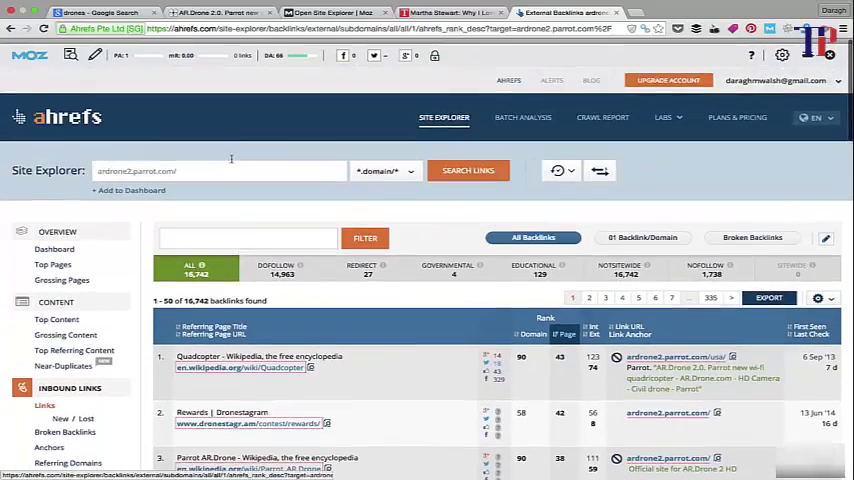
pyautogui.scroll(-3)
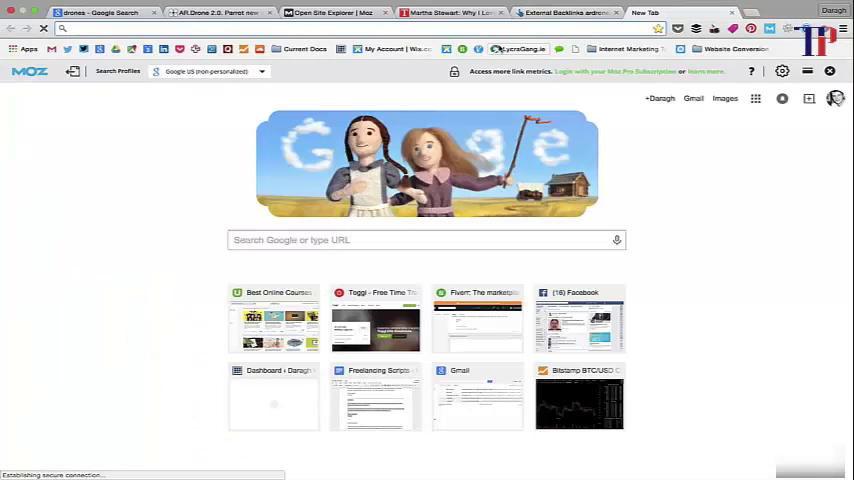
# Search for 'majestic' and open the majestic.com homepage
pyautogui.write('majestic seo')
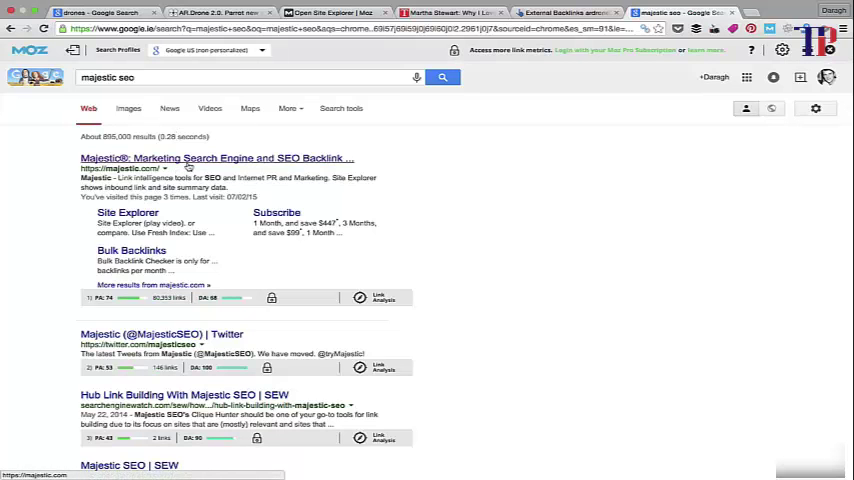
pyautogui.click(215, 158)
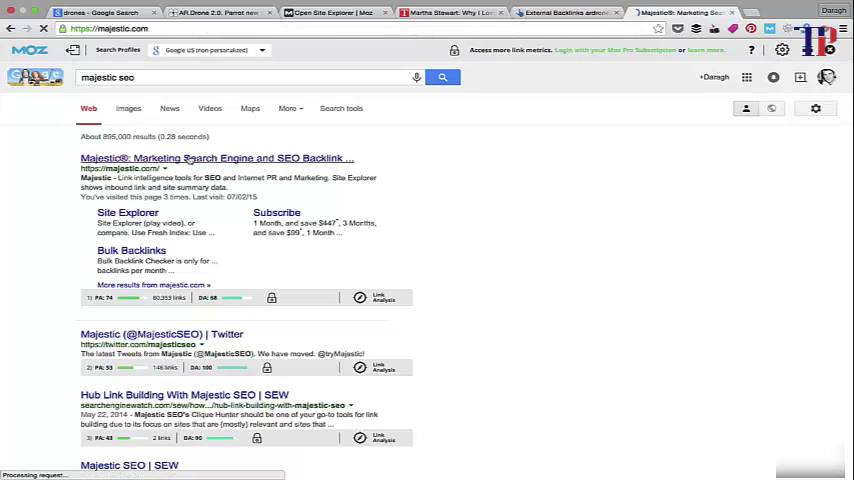
pyautogui.click(216, 158)
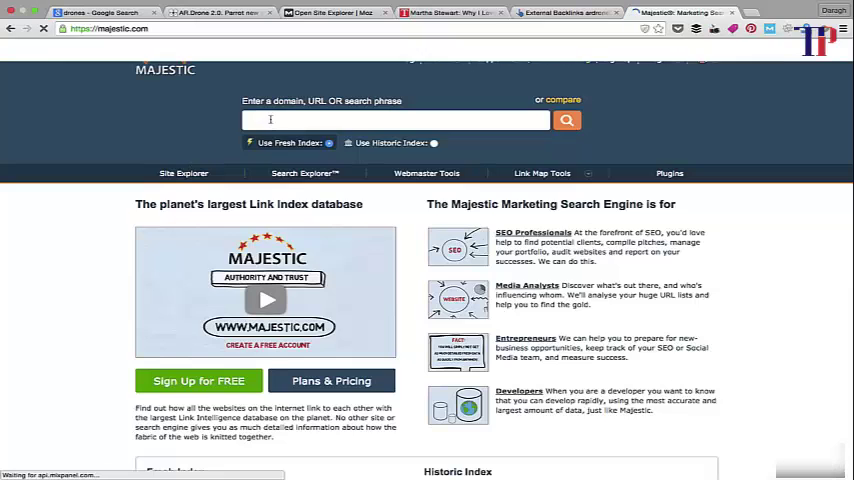
pyautogui.click(395, 119)
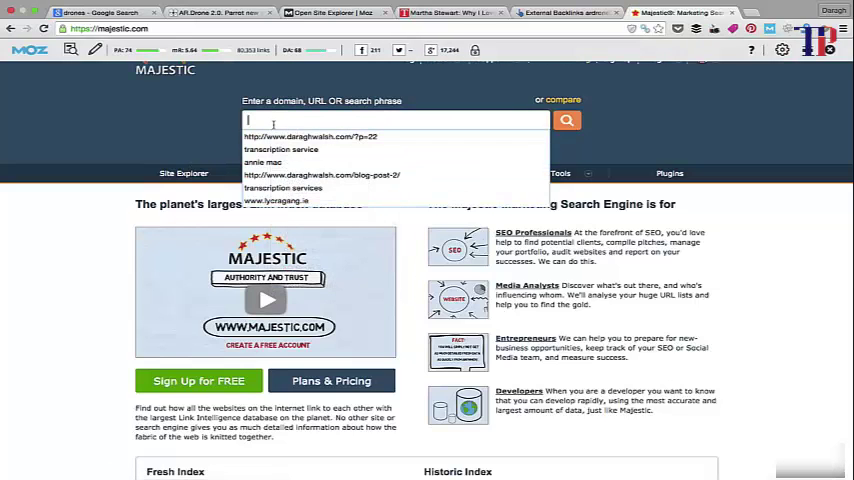
pyautogui.write('http://ardrone2.parrot.com/')
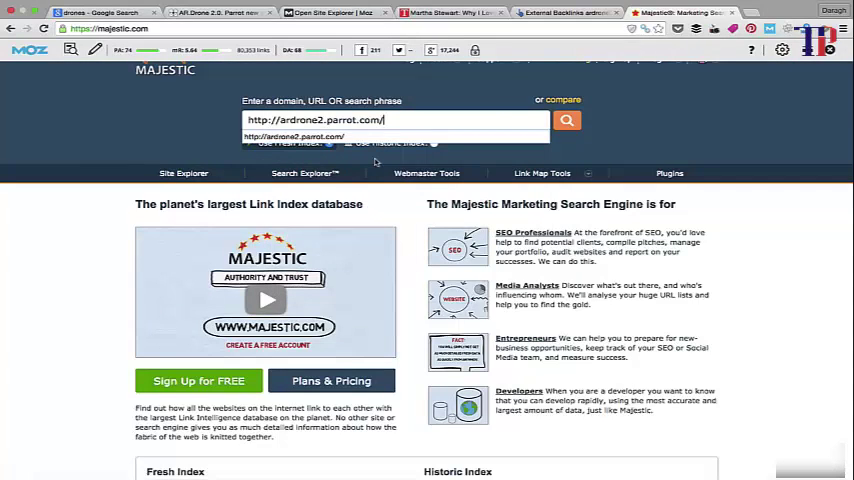
pyautogui.click(565, 119)
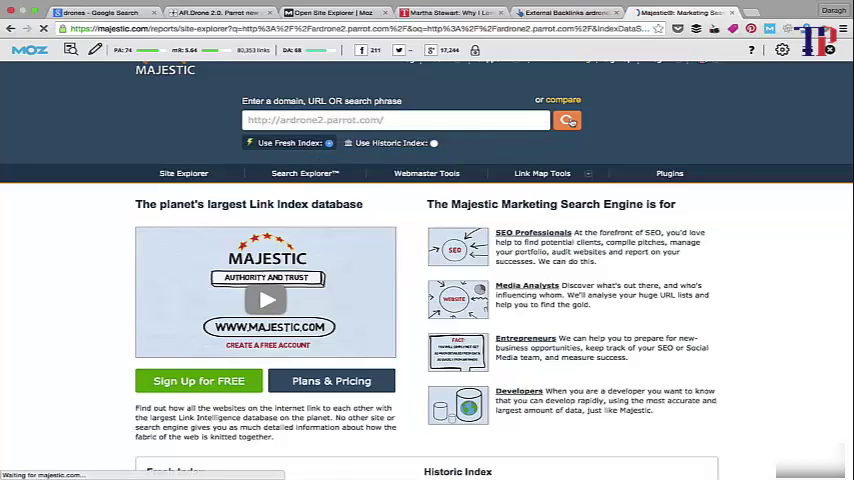
pyautogui.click(566, 119)
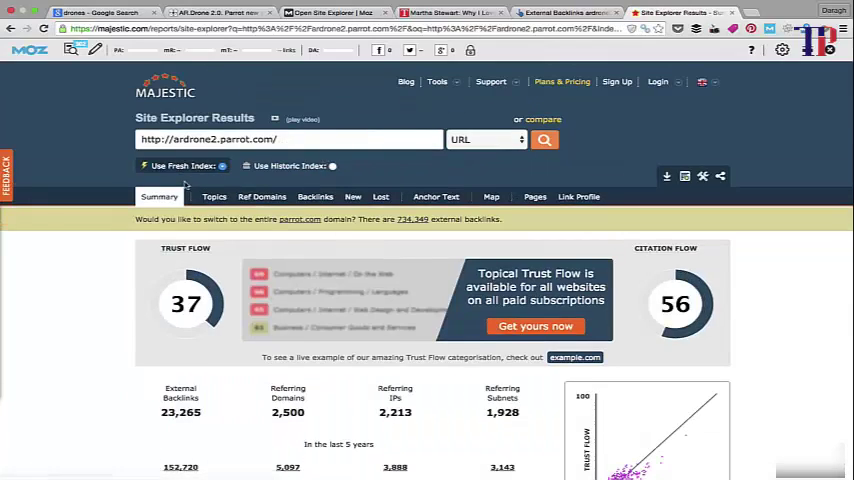
pyautogui.scroll(-3)
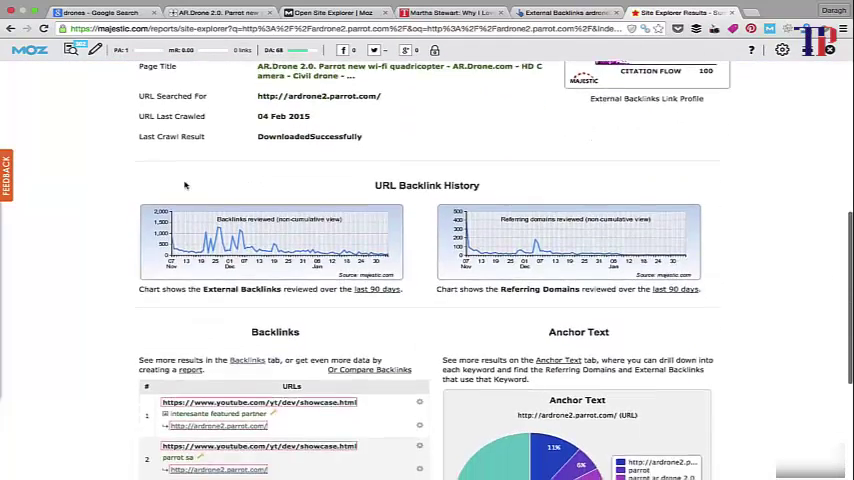
pyautogui.scroll(-3)
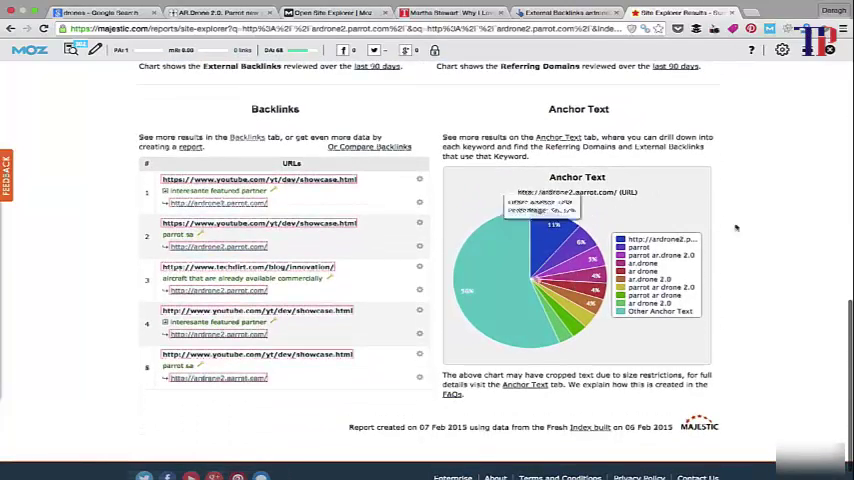
pyautogui.moveTo(441, 166)
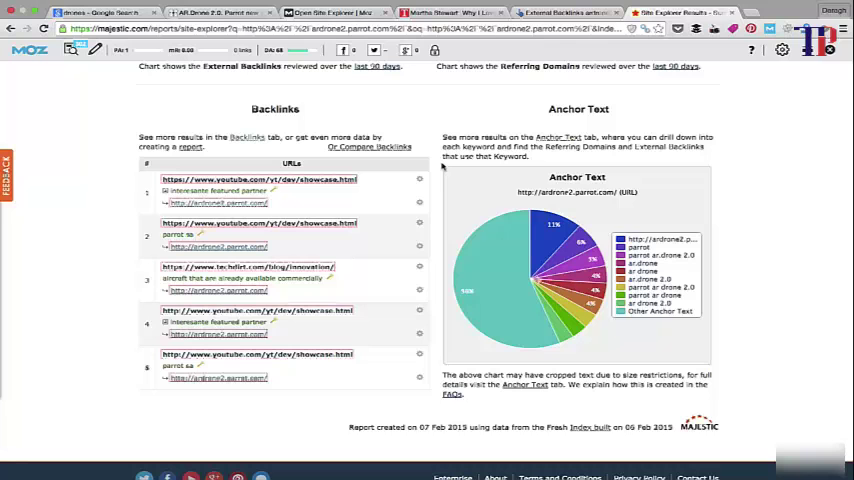
pyautogui.click(246, 137)
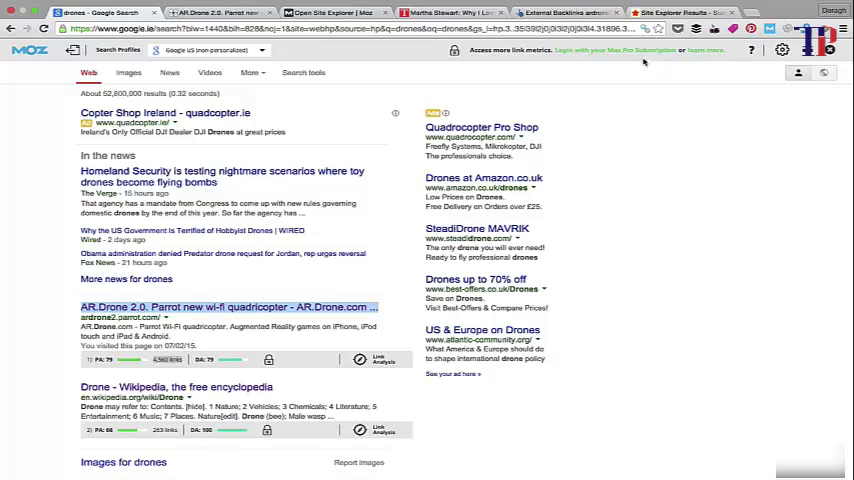
pyautogui.moveTo(575, 207)
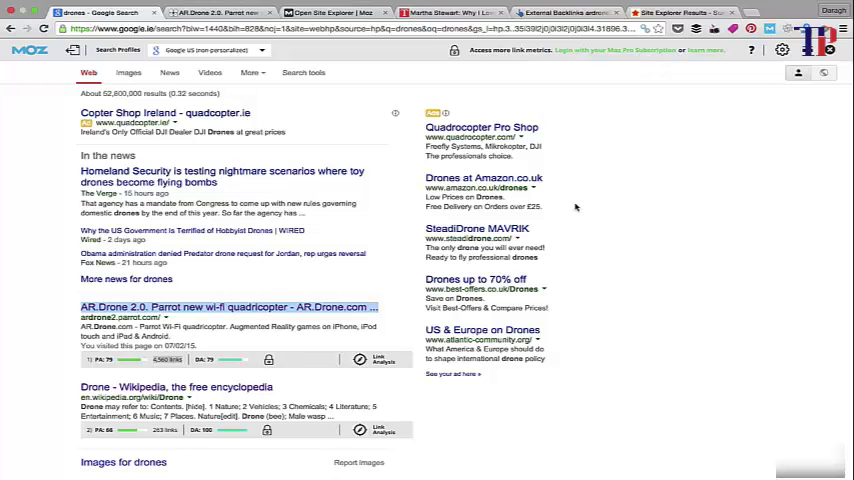